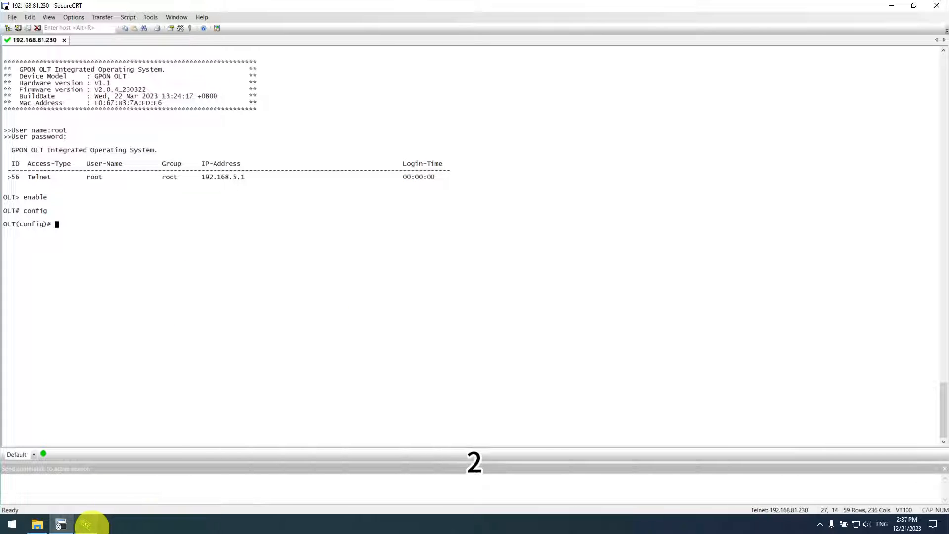
Set the Tftpd32 Current Directory to the Desktop firmware folder.
click(89, 524)
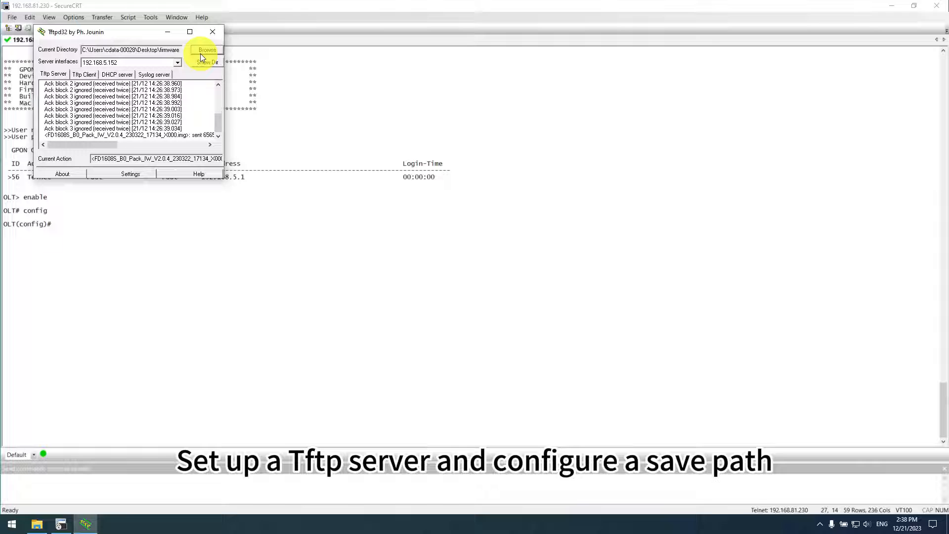
click(205, 49)
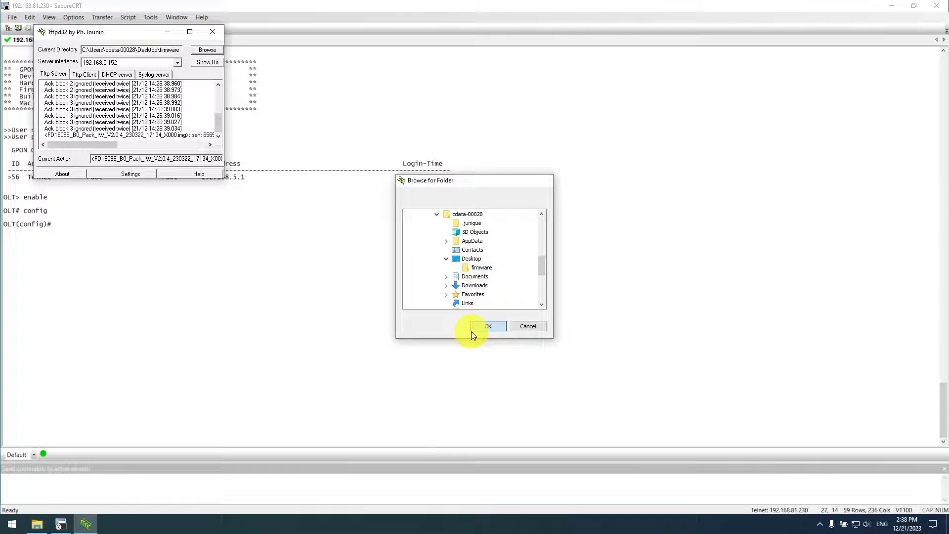
click(487, 326)
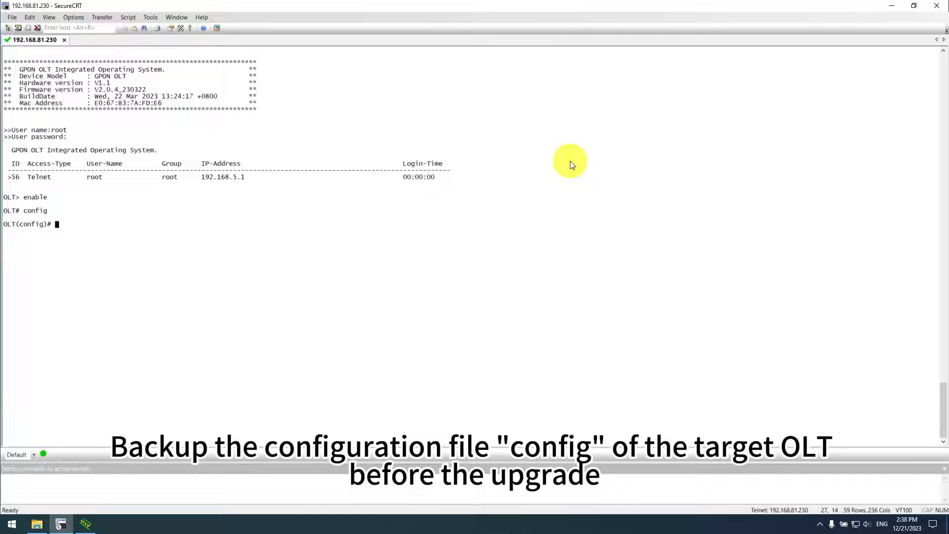
Back up the OLT configuration as text file 'config' to TFTP server 192.168.5.152.
text(backup configuration format txt tftp)
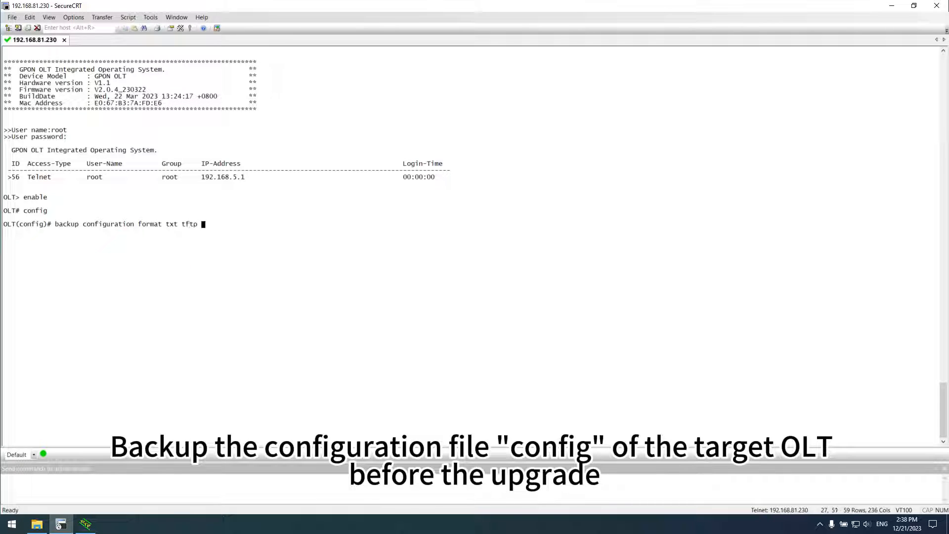
text(192.168.5.152 config)
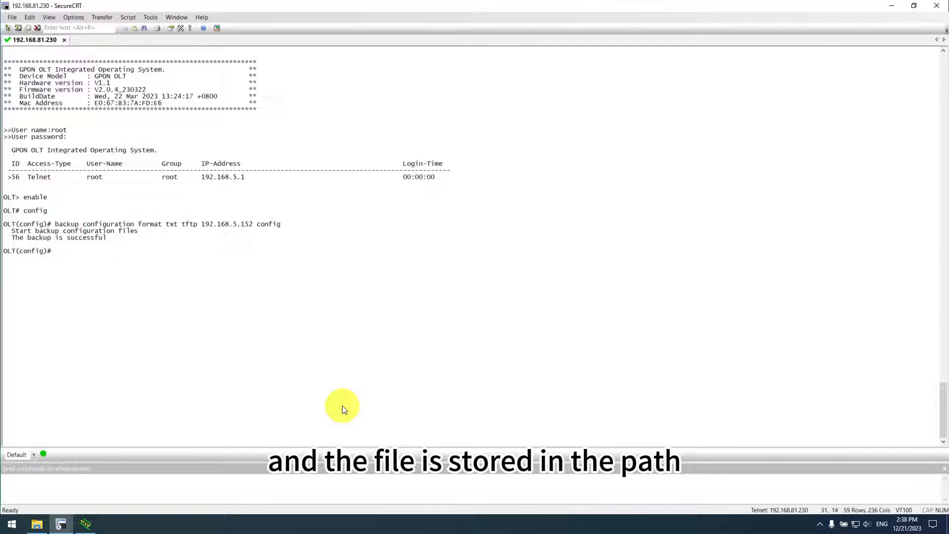
text(load packetfile tftp)
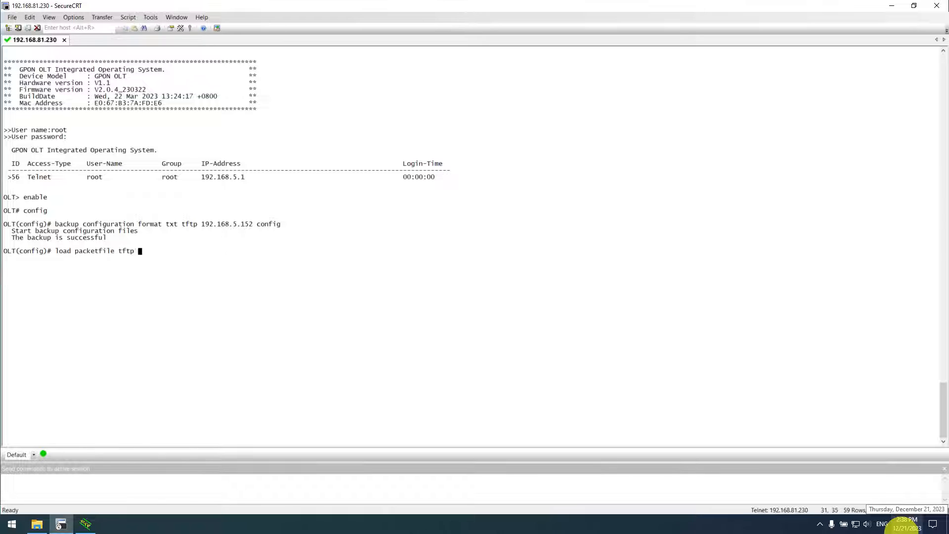
Load firmware V3.0.0_231108 from TFTP server 192.168.5.152, then reboot the OLT.
text(192.168.5.152)
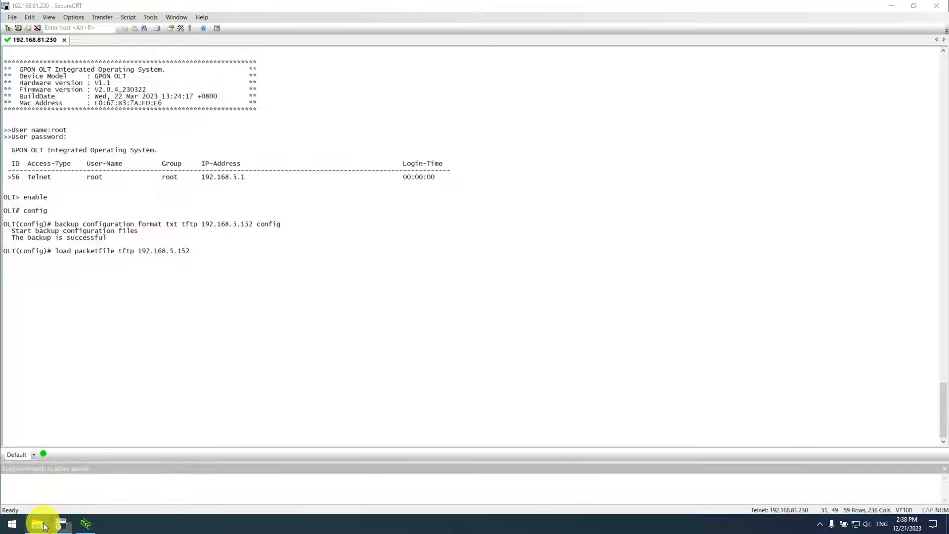
click(36, 524)
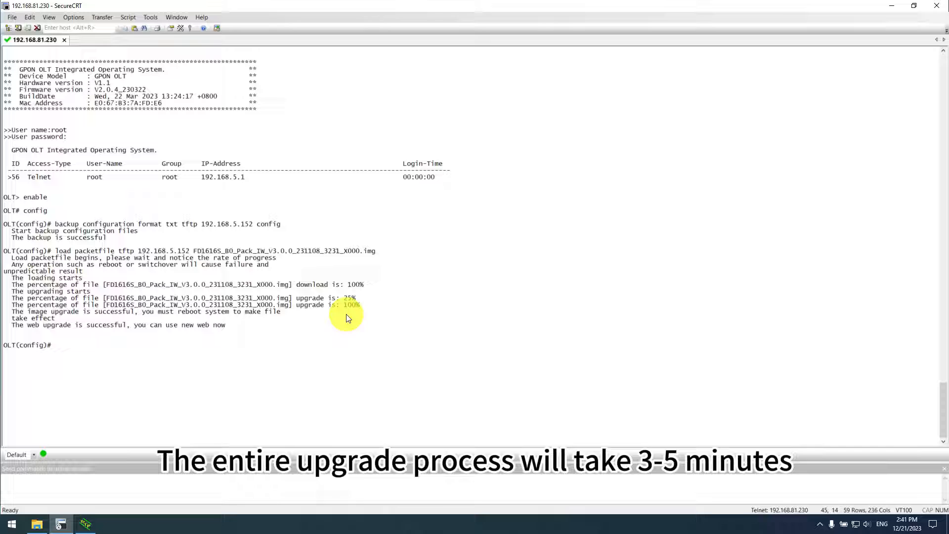
mouse_move(261, 337)
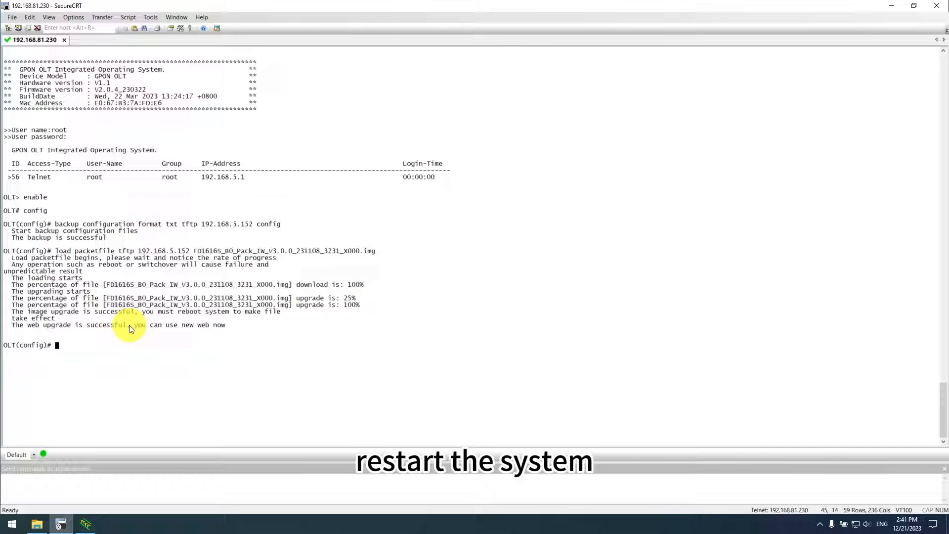
text(reboot)
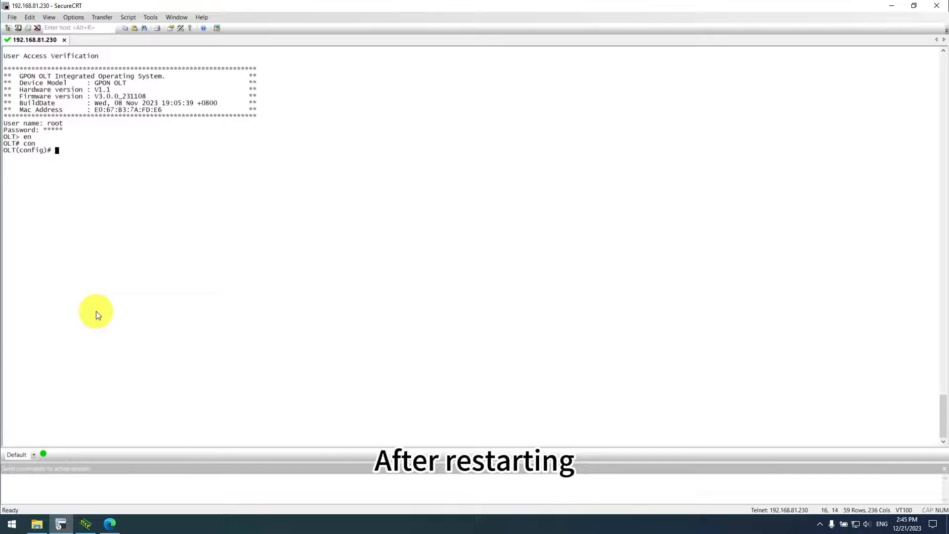
click(109, 523)
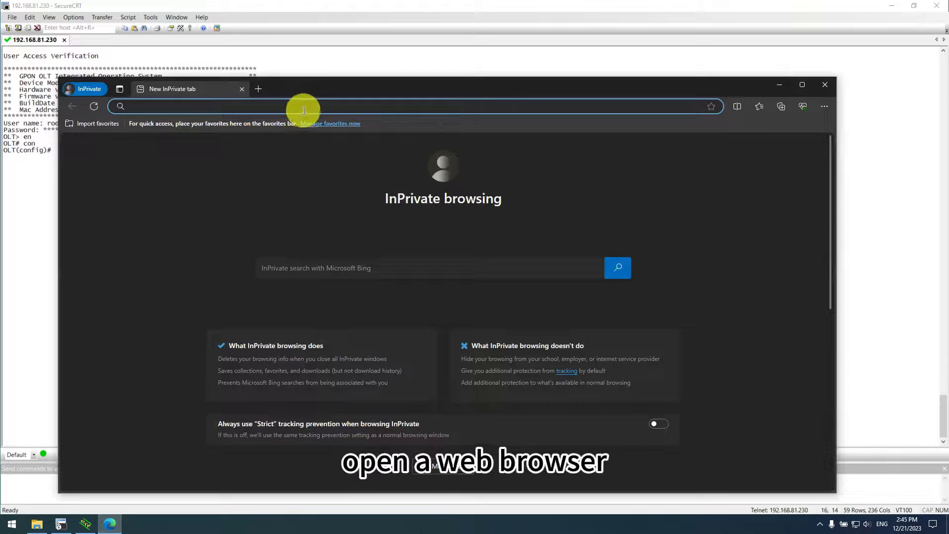
Browse to 192.168.5.78 to show the OLT Web Management System login page.
click(304, 105)
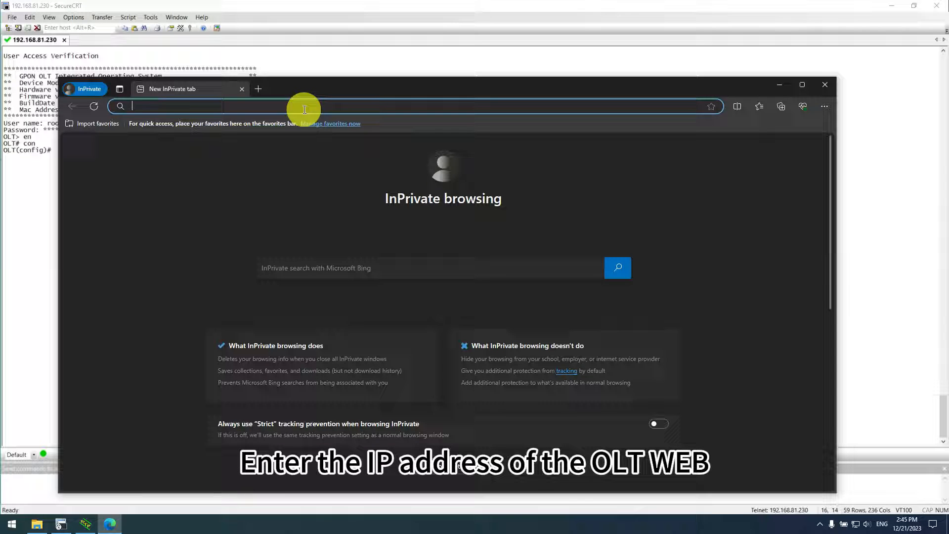
text(192.168.5.78/#/login)
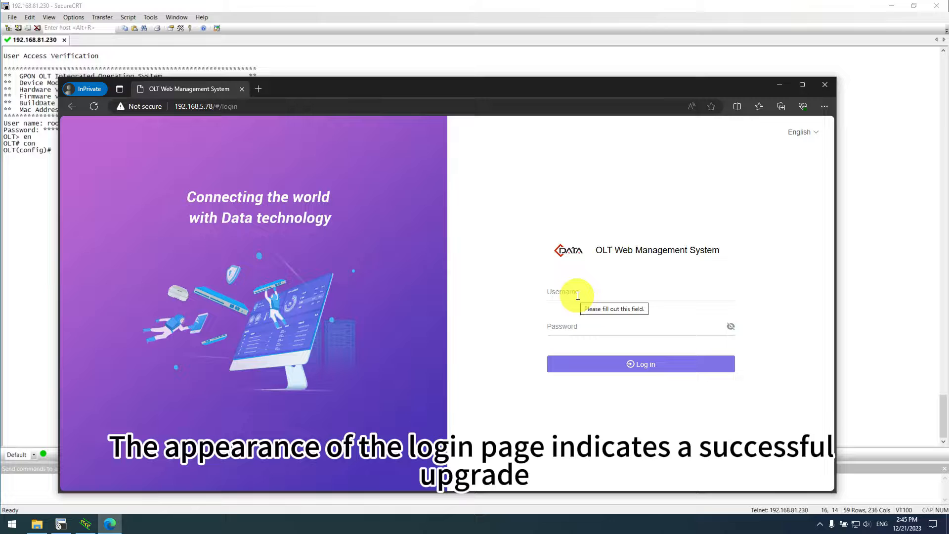
mouse_move(734, 101)
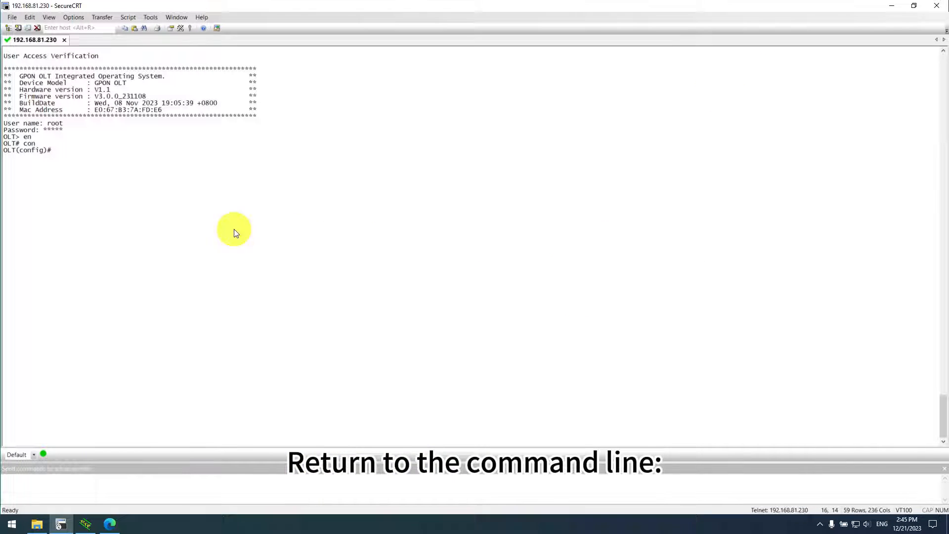
mouse_move(156, 185)
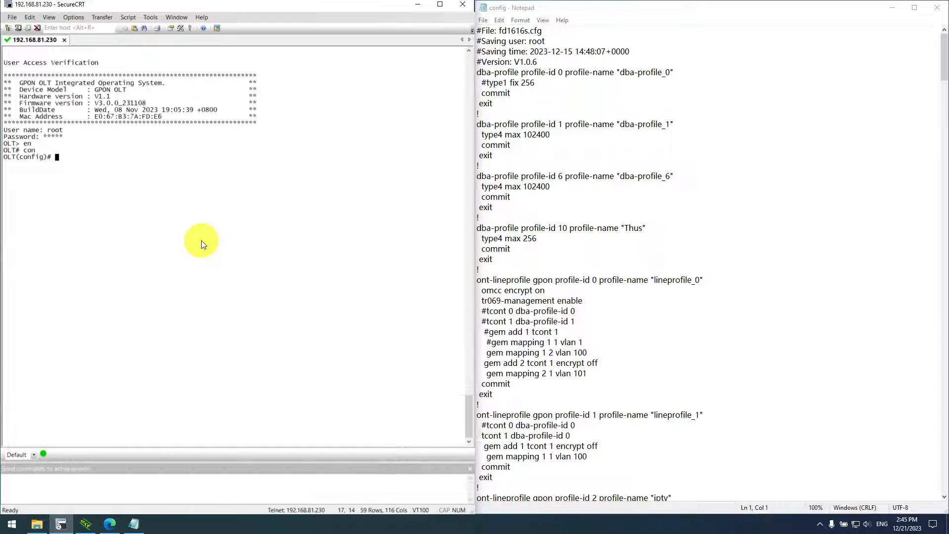
Enter 'show current-config' at the OLT prompt to compare with the backed-up config.
text(show current-config)
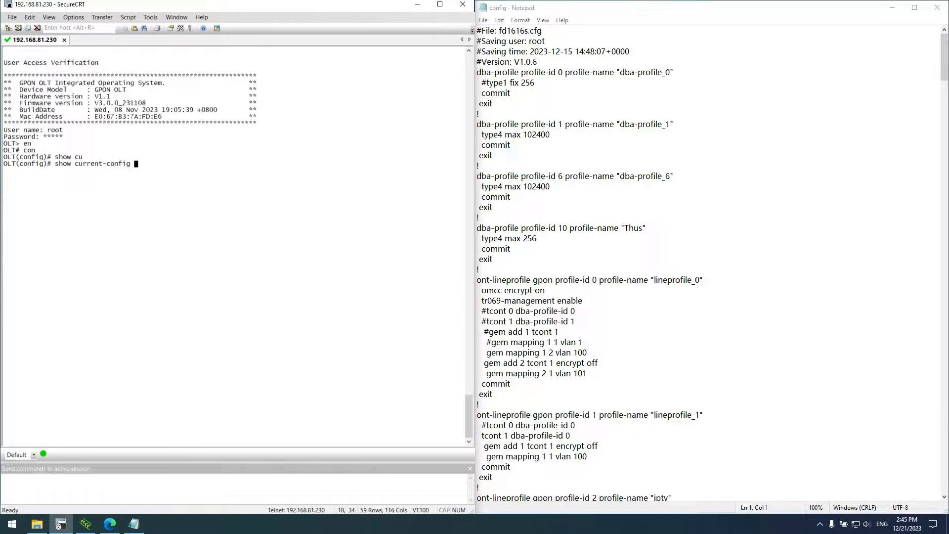